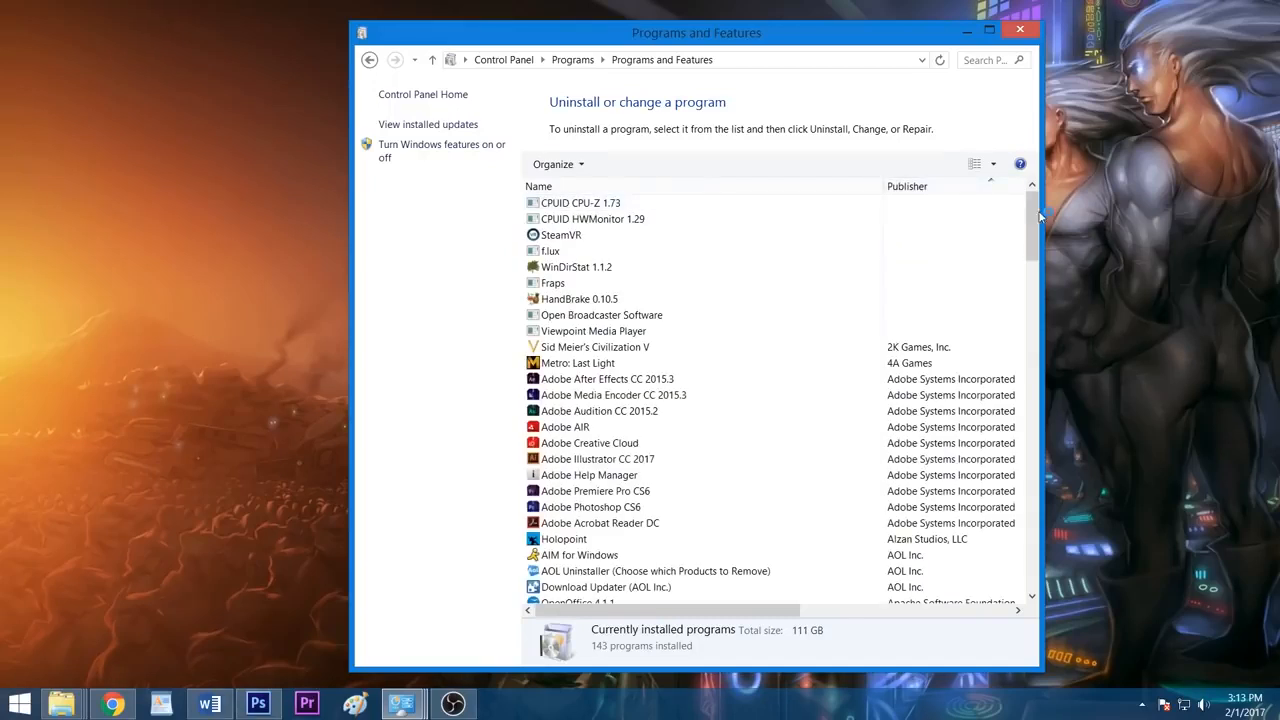
- Start uninstalling Viewpoint Media Player from the Programs and Features list
scroll(down, 3)
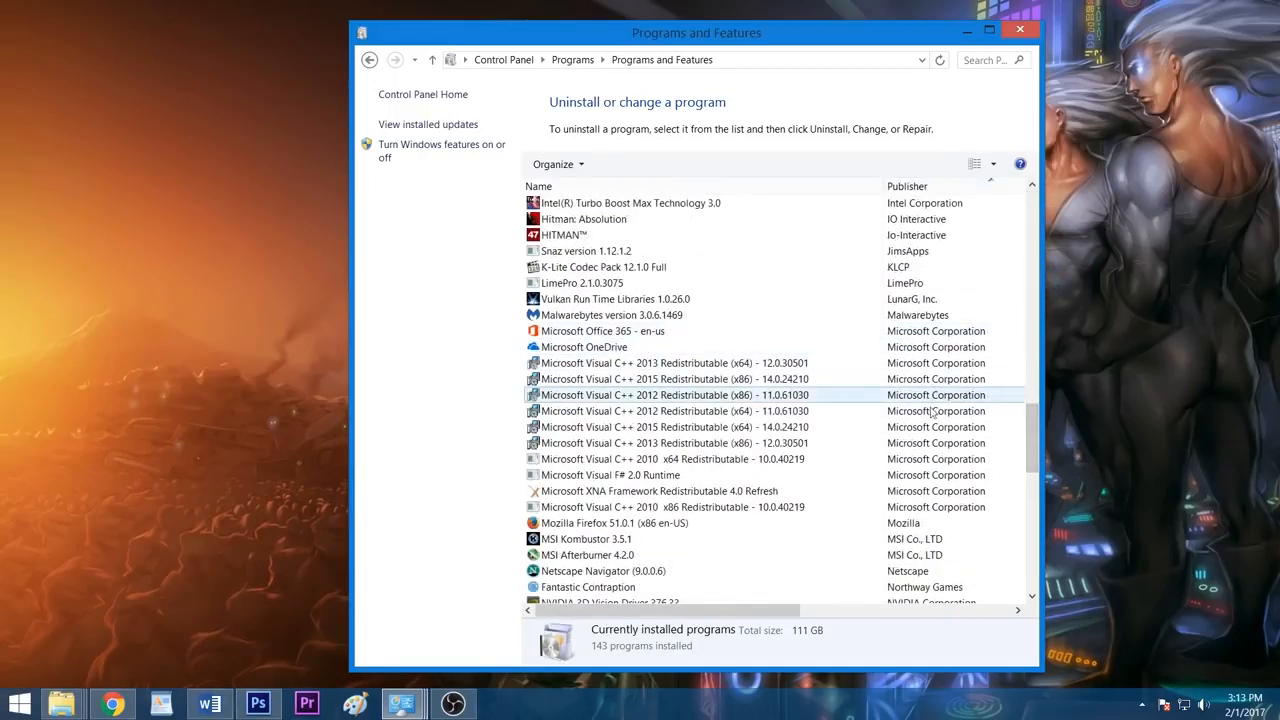
scroll(up, 3)
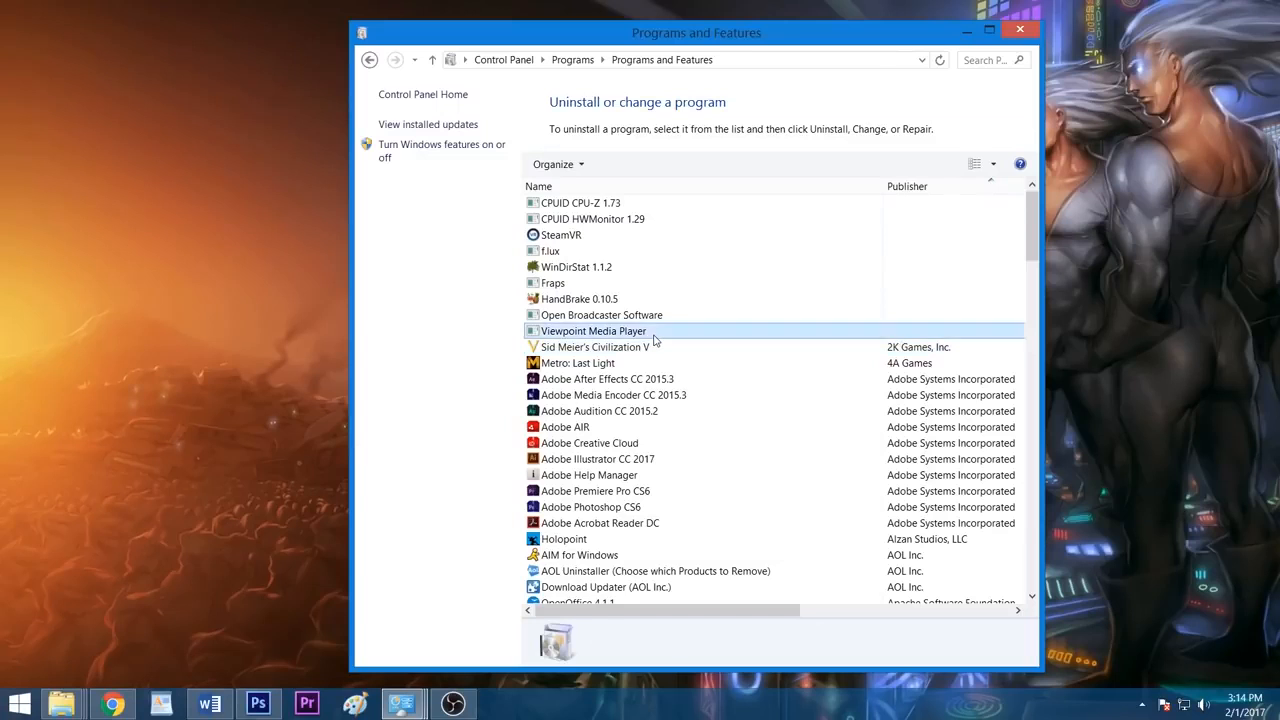
click(637, 164)
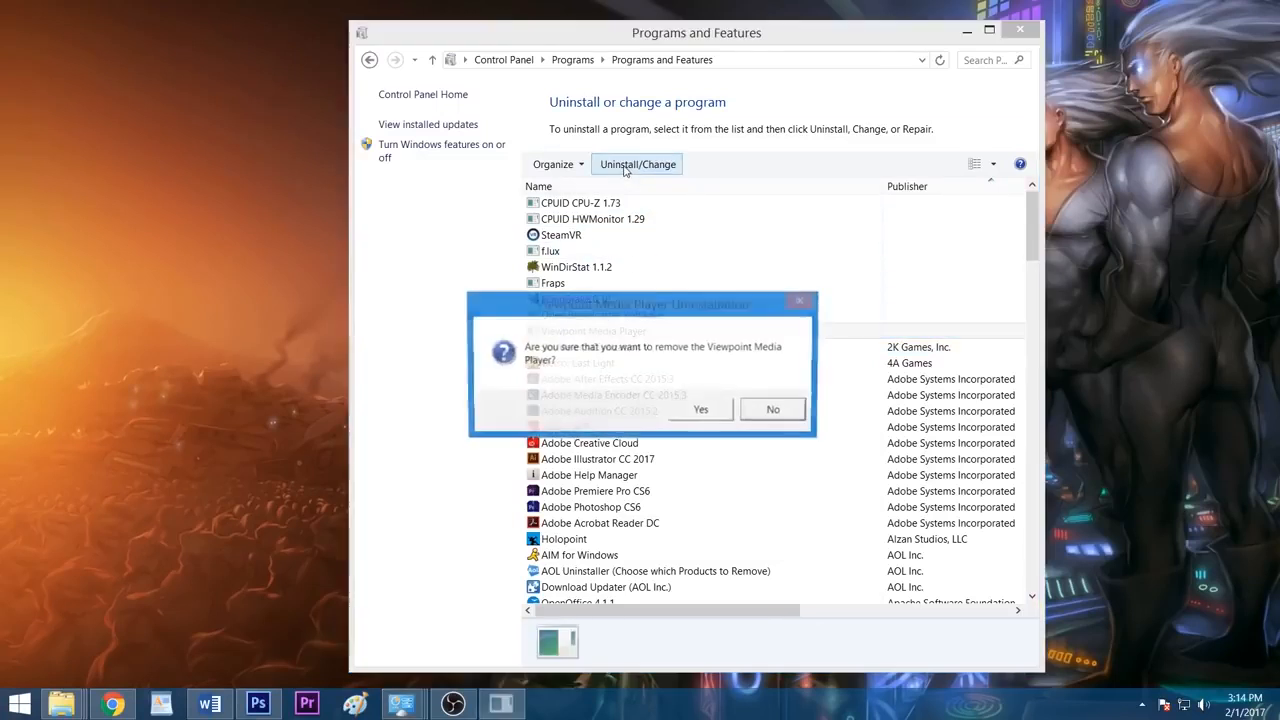